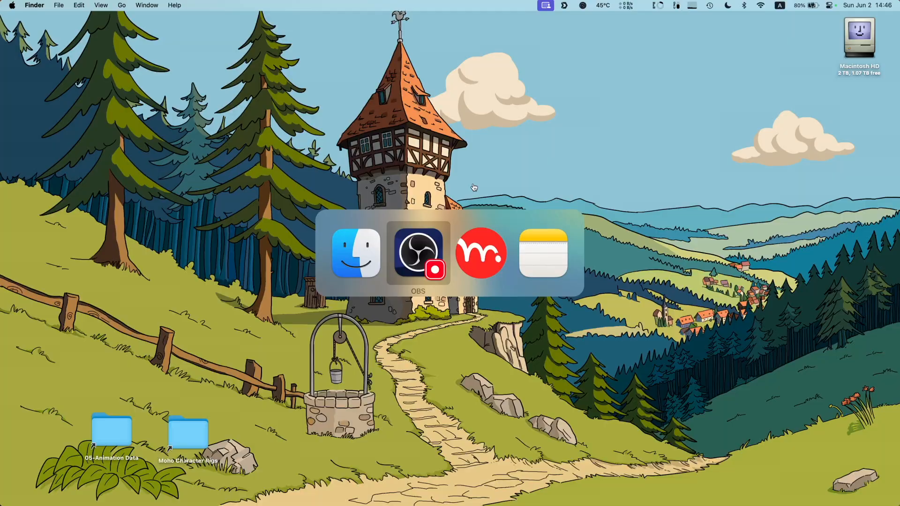
Bring the Moho window with the Frank 2.1 rig to the front
click(481, 253)
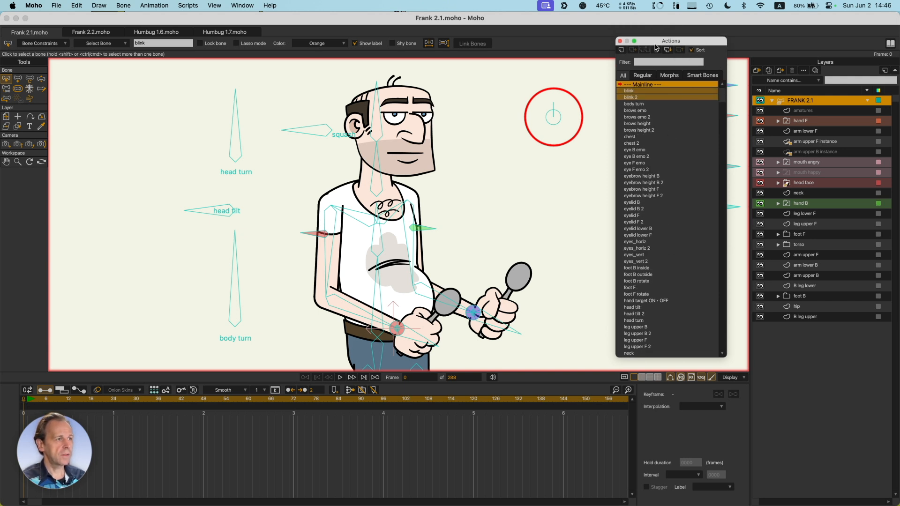
drag(671, 41, 677, 36)
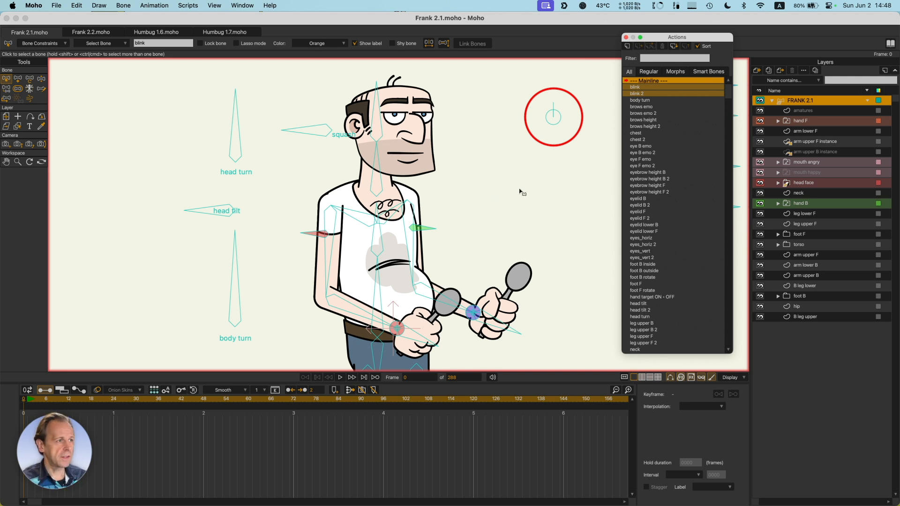
Open the head turn action and expand the head face layer to show its keyframes
scroll(down, 3)
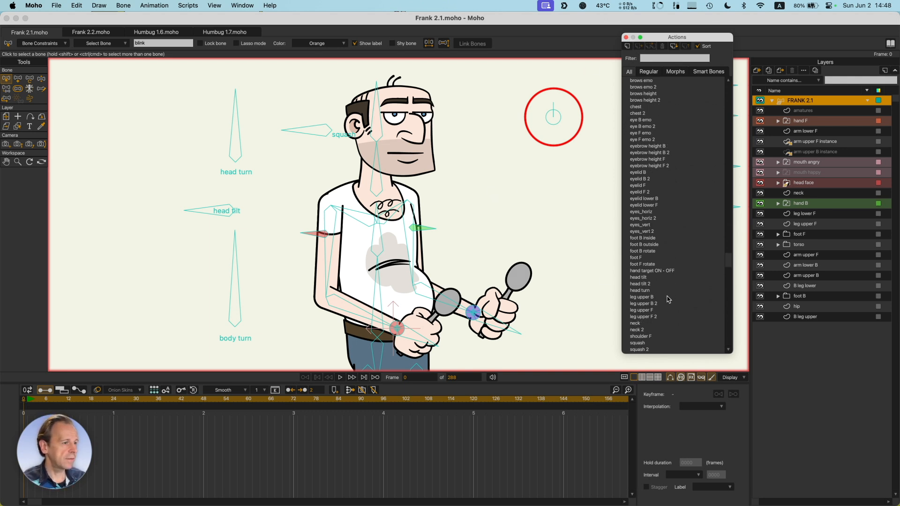
click(639, 278)
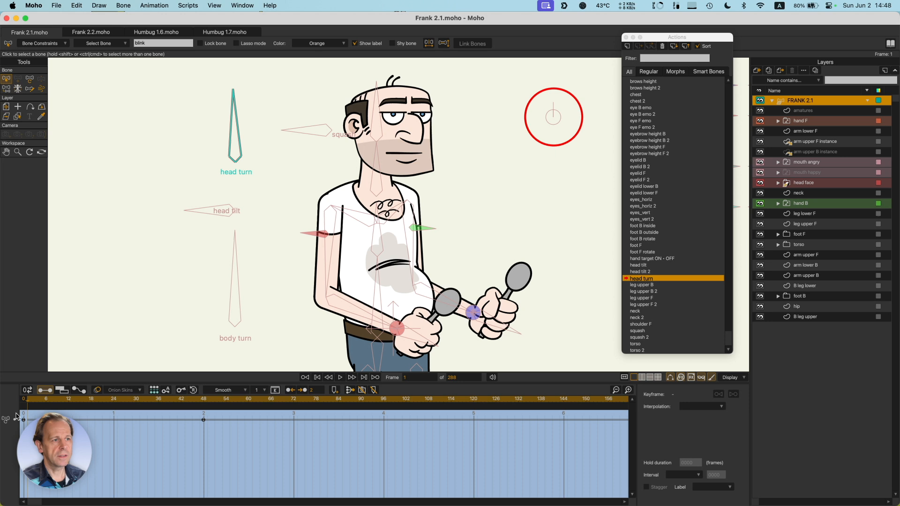
click(779, 182)
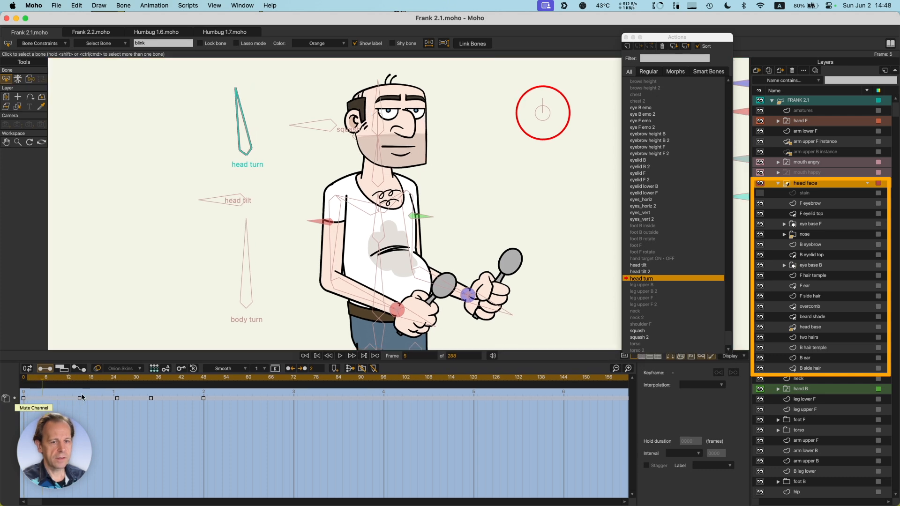
mouse_move(48, 384)
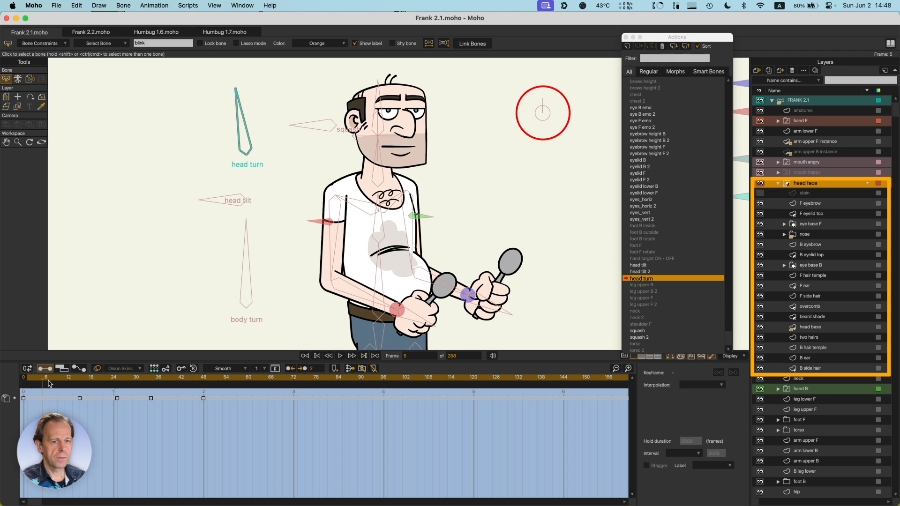
Review the head tilt 2 action by scrubbing later frames, then return to frame zero
click(224, 377)
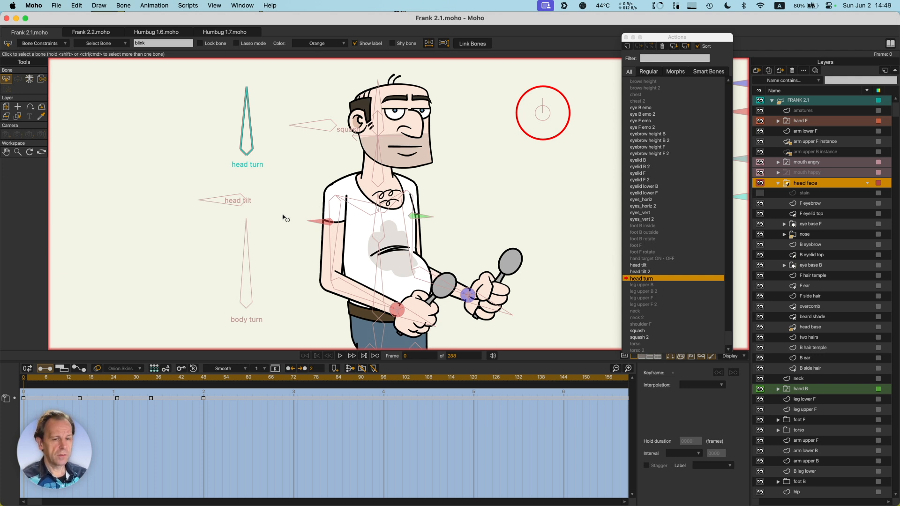
mouse_move(649, 280)
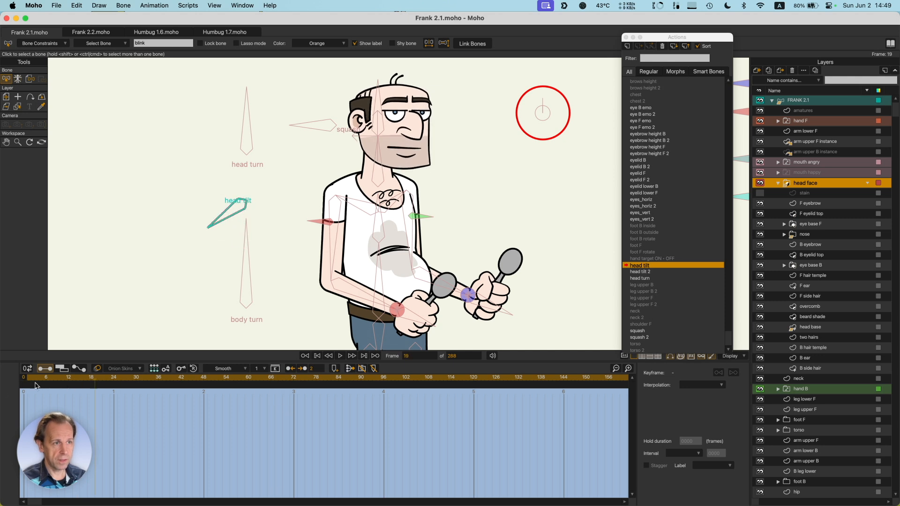
click(641, 272)
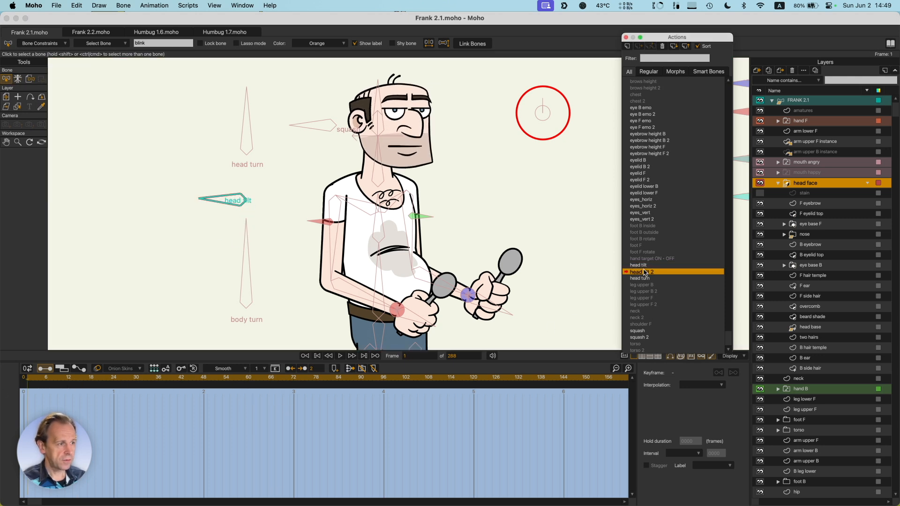
click(292, 376)
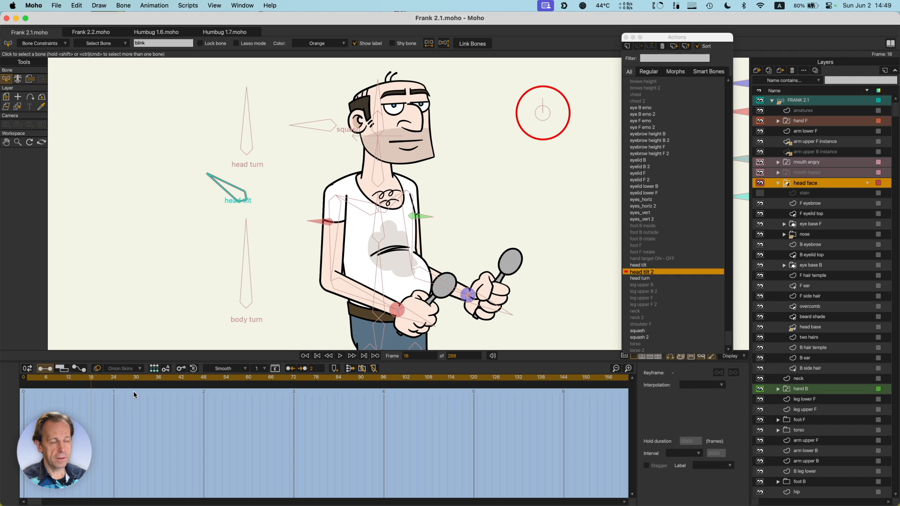
click(317, 356)
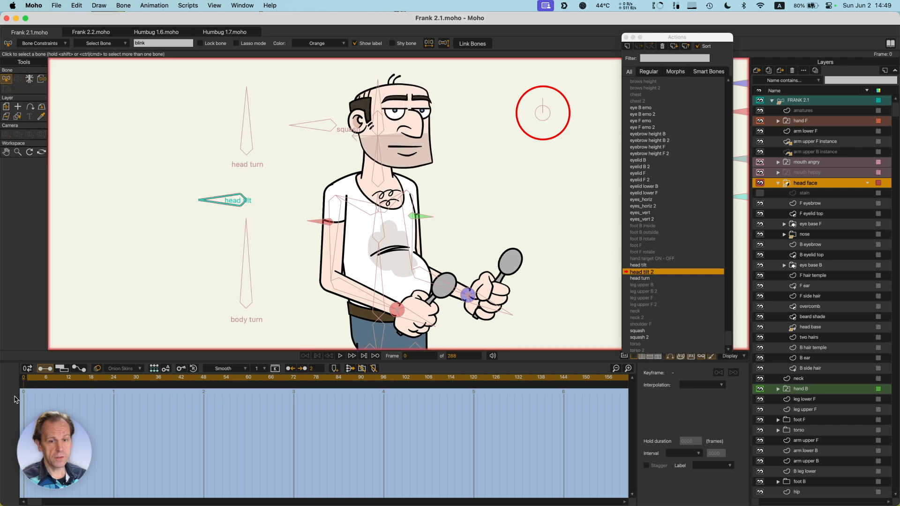
mouse_move(390, 297)
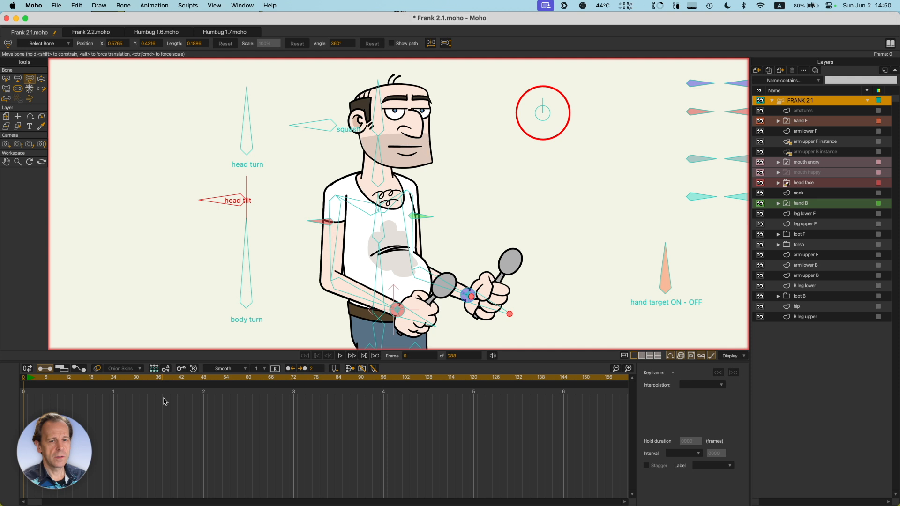
Switch to the Manipulate Bones tool to pose Frank's head controls
click(28, 378)
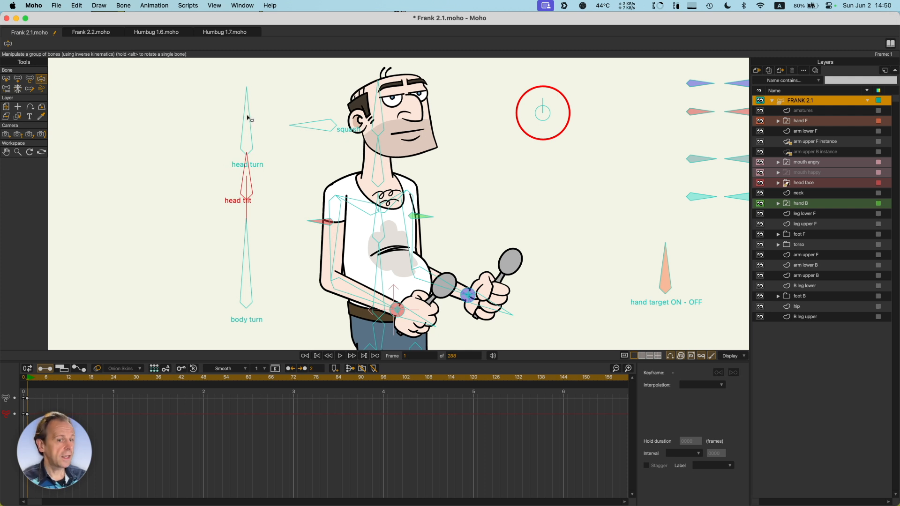
mouse_move(256, 109)
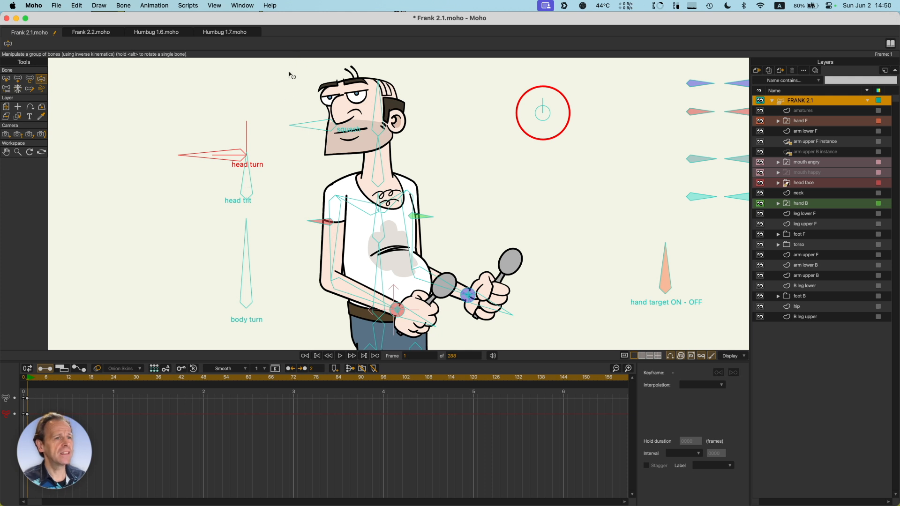
mouse_move(264, 83)
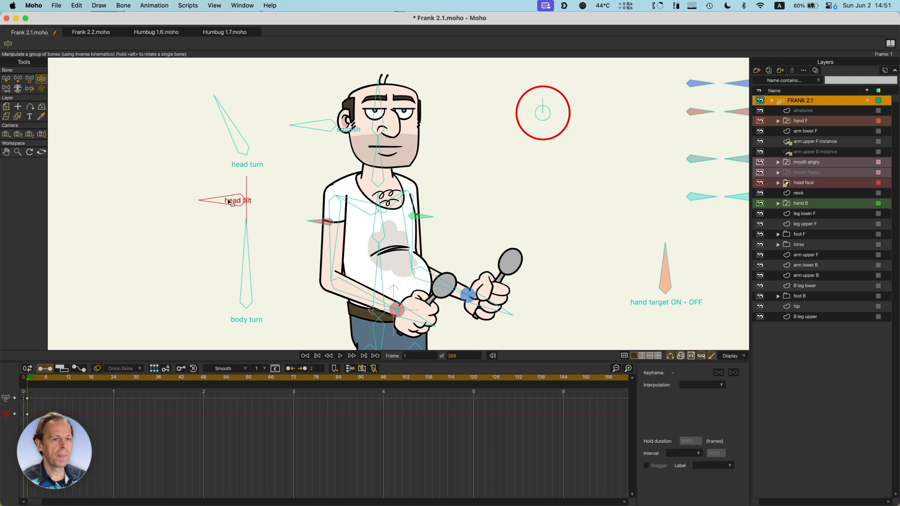
mouse_move(226, 118)
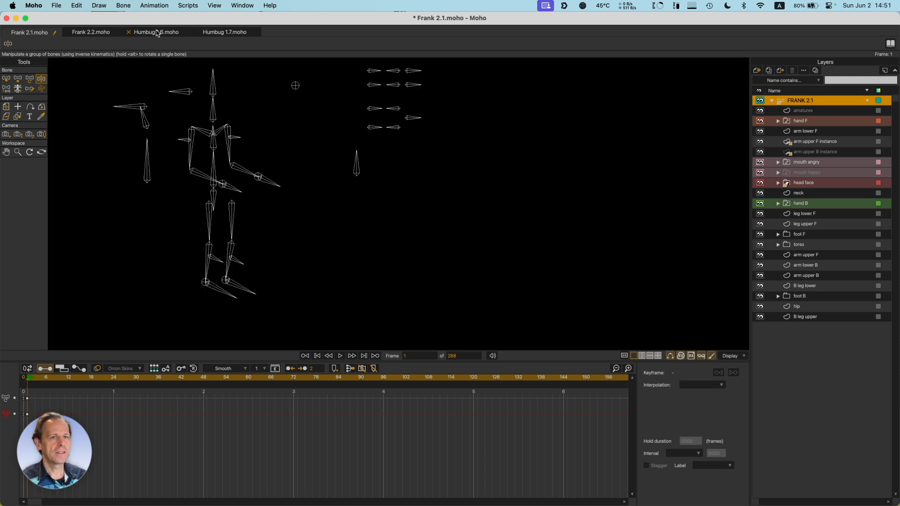
Open the Humbug 1.6 file and turn Humbug's head with the head turn bone
click(156, 32)
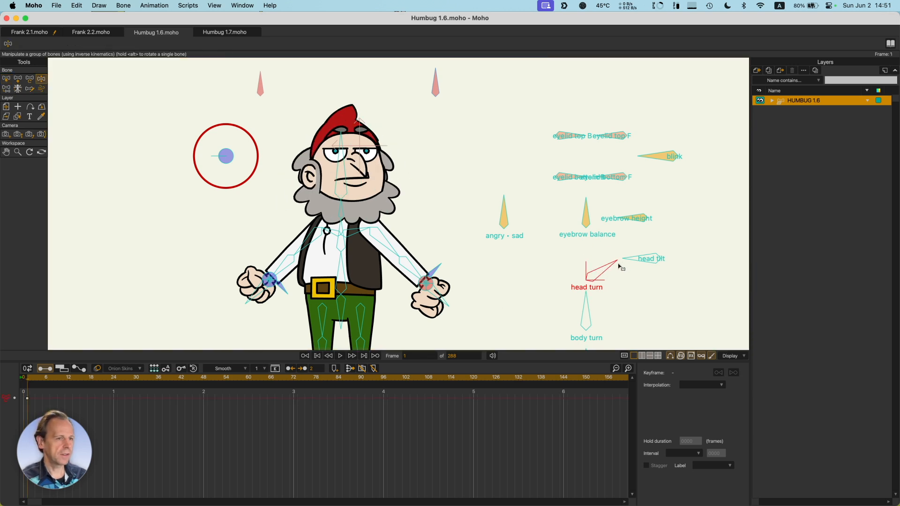
drag(605, 261, 597, 270)
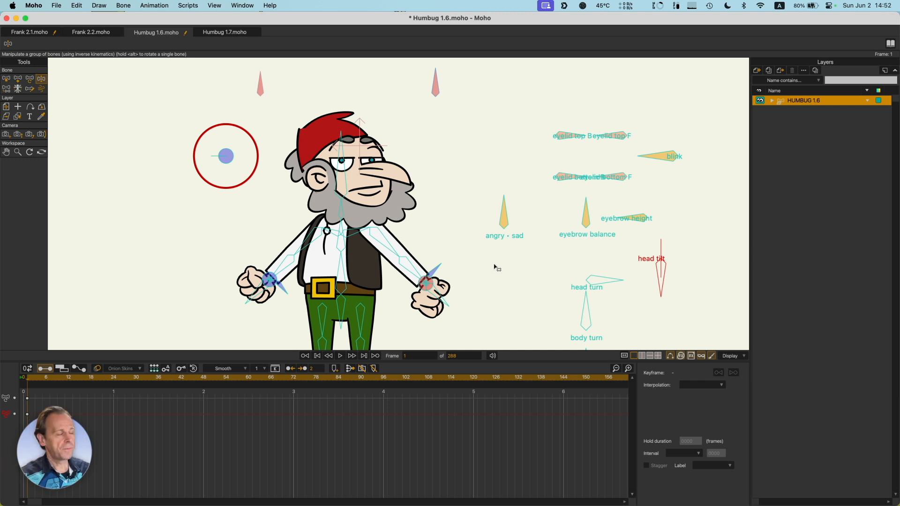
mouse_move(236, 59)
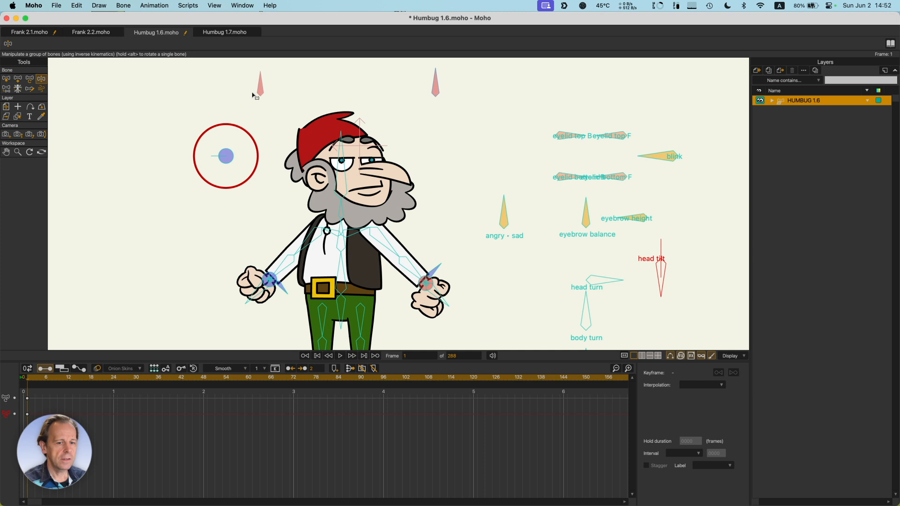
mouse_move(114, 41)
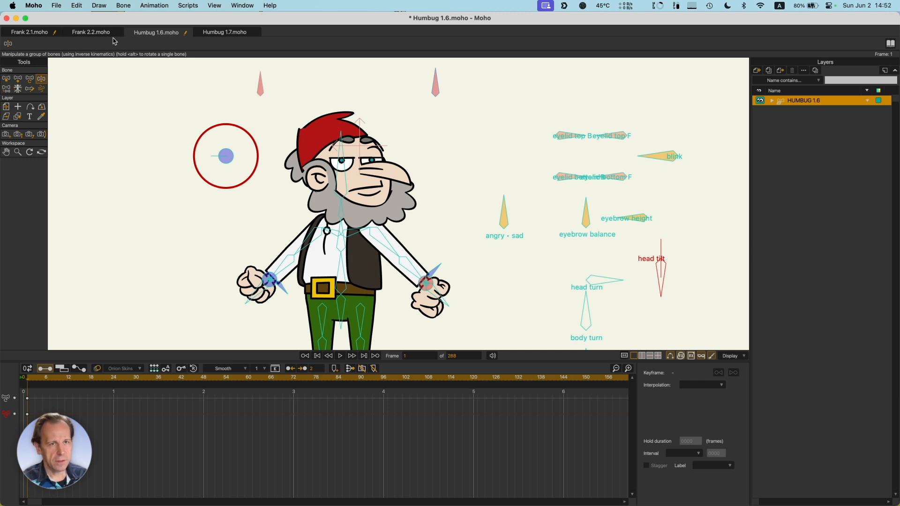
mouse_move(95, 60)
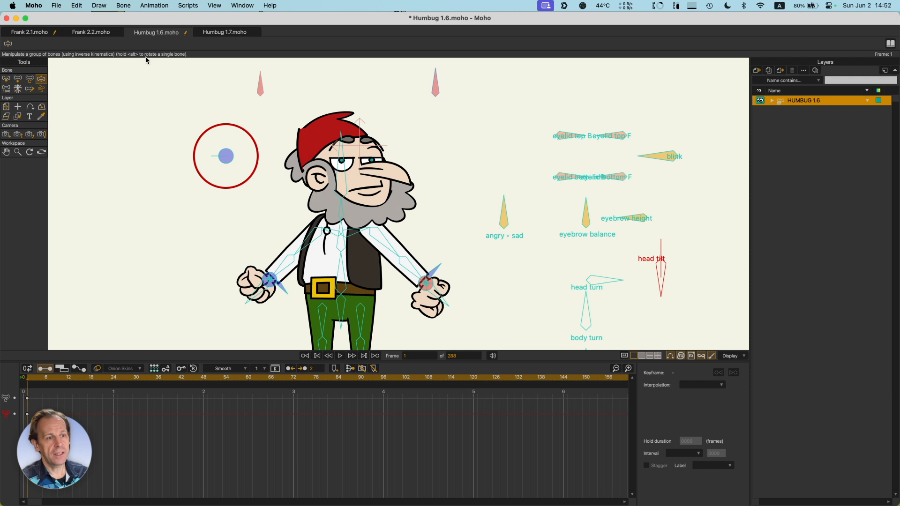
mouse_move(256, 92)
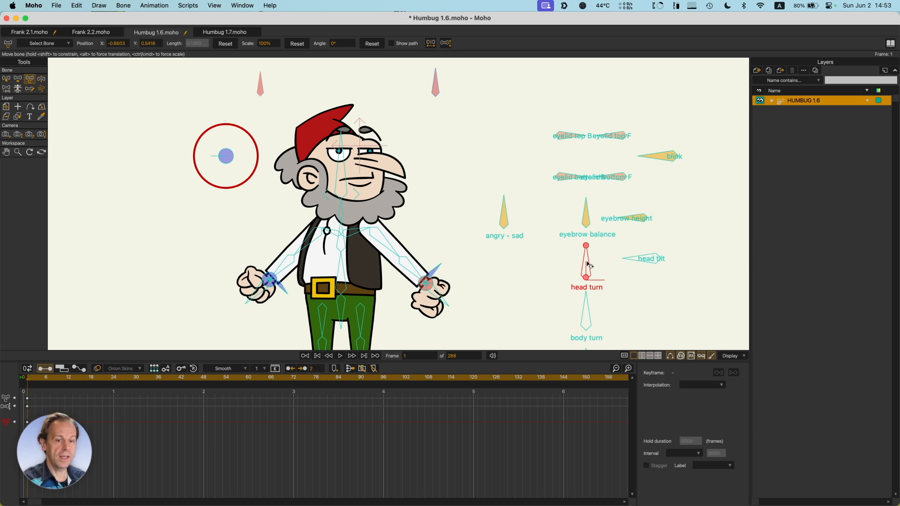
Drag Humbug's head turn bone so the head faces the opposite side
drag(585, 245, 619, 281)
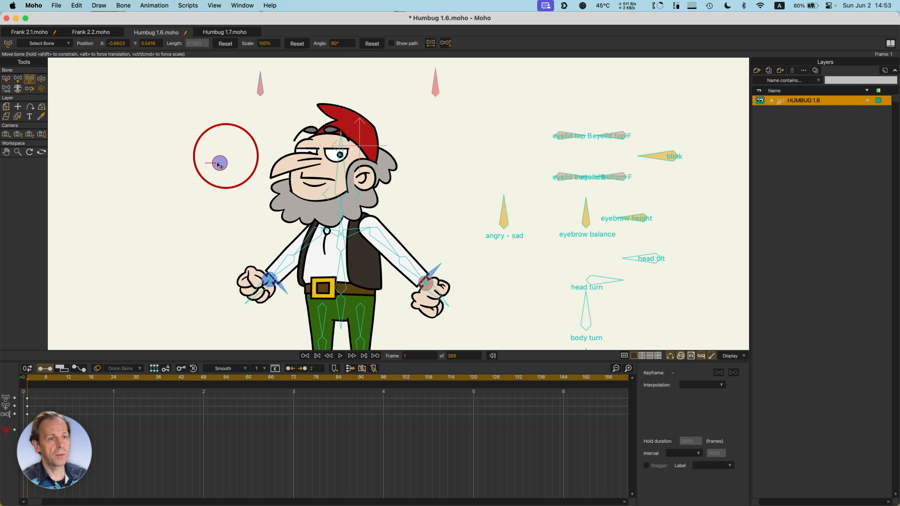
Show Humbug's shy bones via Bone > Hide/Show Shy Bones, revealing the eye controls
drag(219, 163, 221, 159)
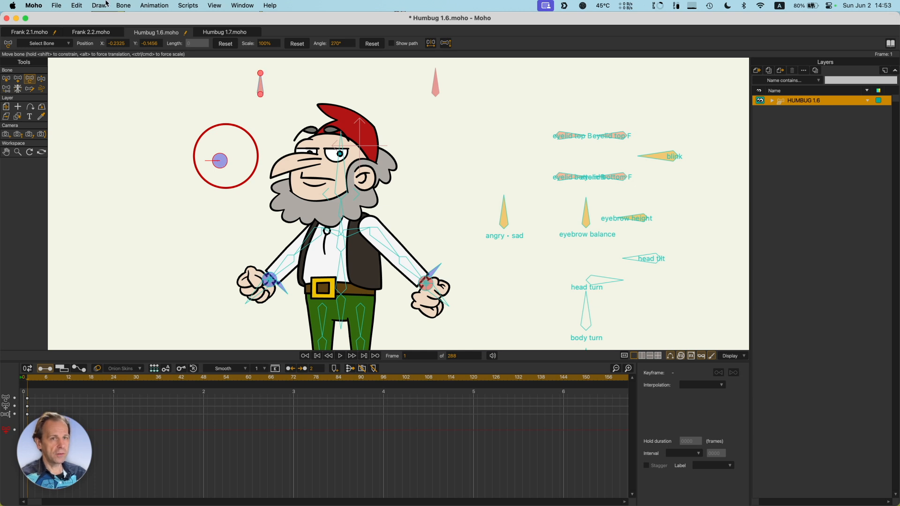
click(123, 5)
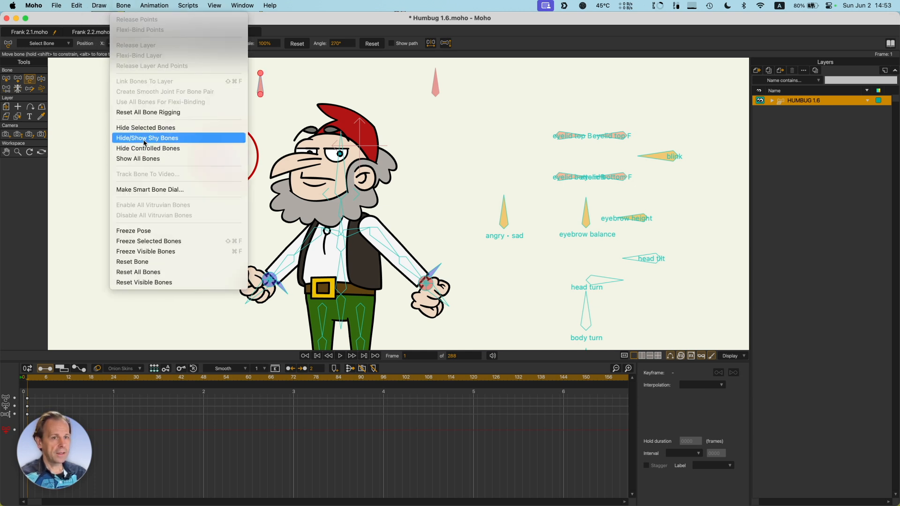
click(148, 138)
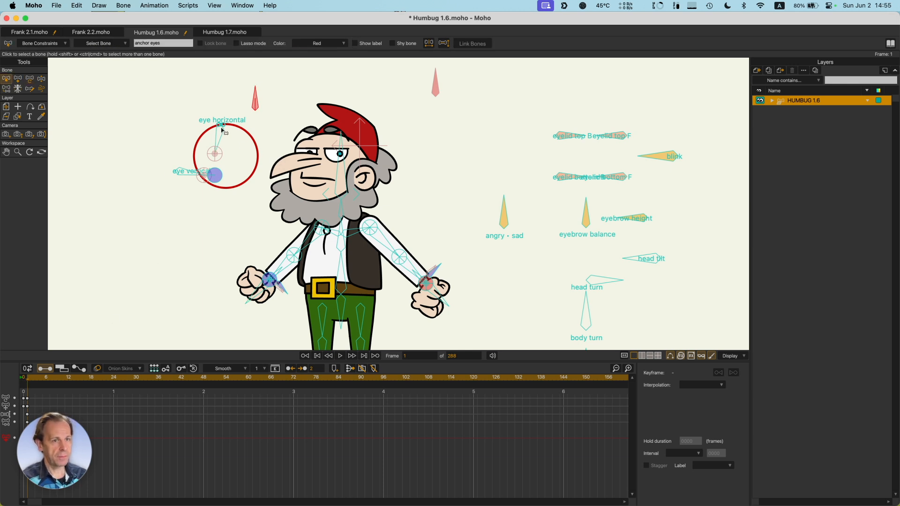
Select Humbug's head bone, then the head turn bone, and switch to Frank 2.2
click(221, 123)
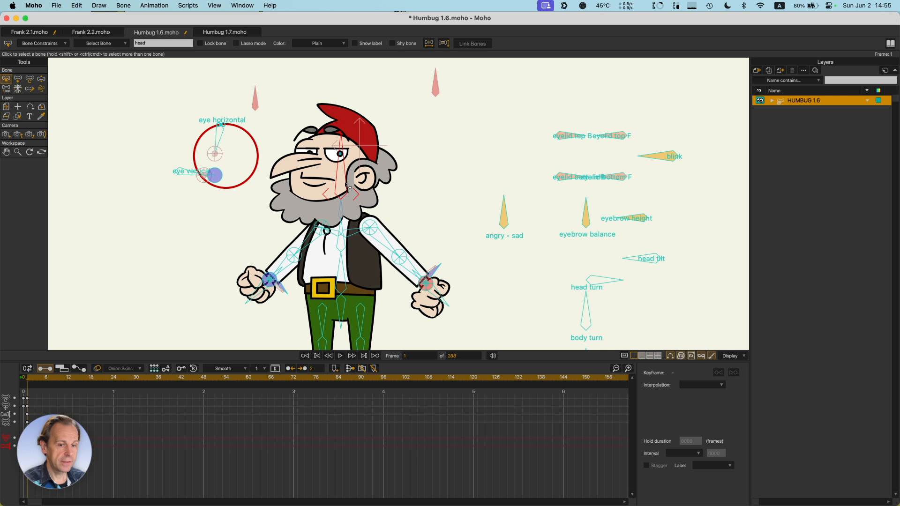
mouse_move(631, 280)
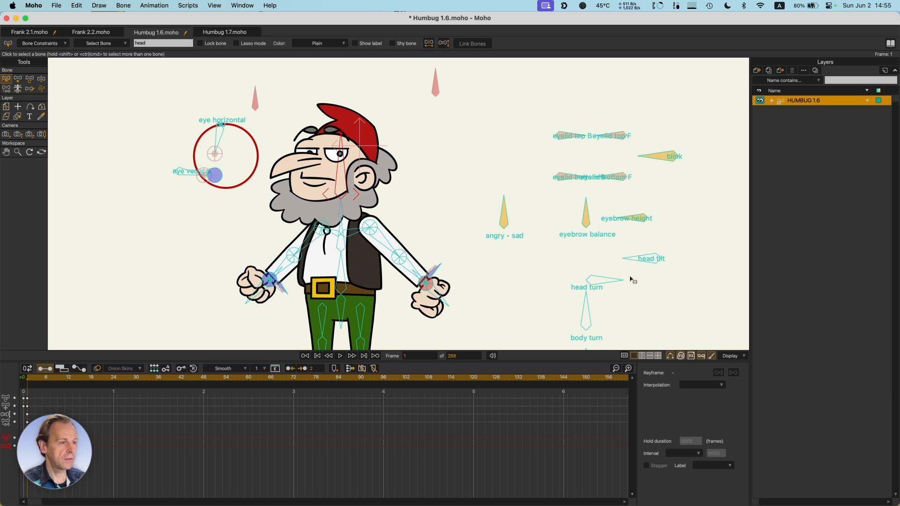
click(597, 281)
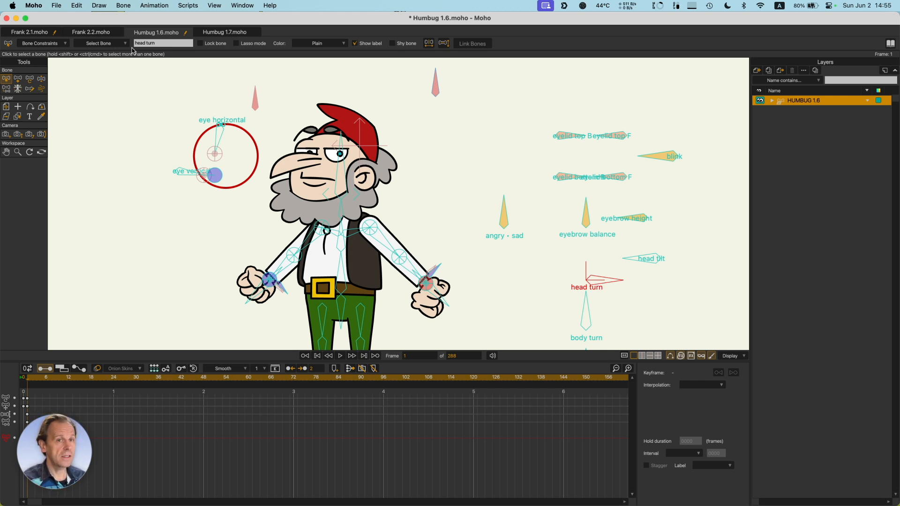
click(91, 31)
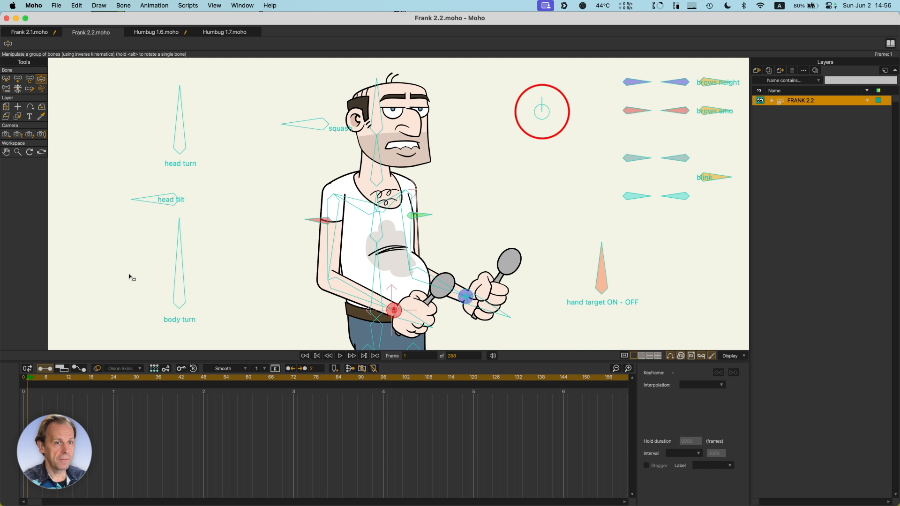
mouse_move(205, 202)
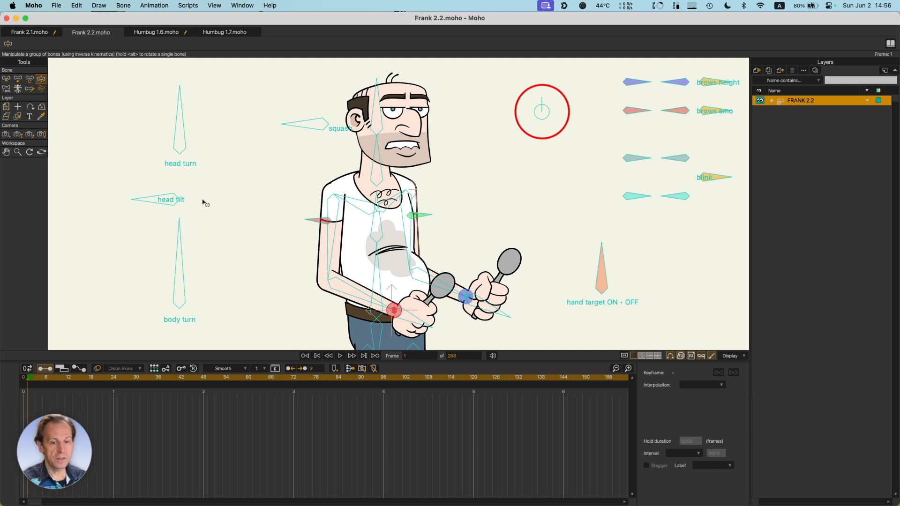
Select and rotate Frank 2.2's head turn bone to swing his head sideways
click(180, 120)
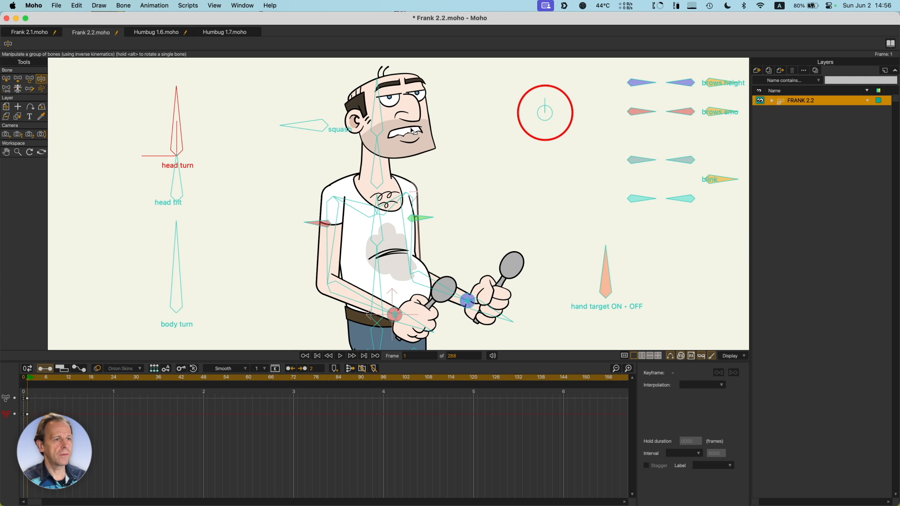
mouse_move(227, 154)
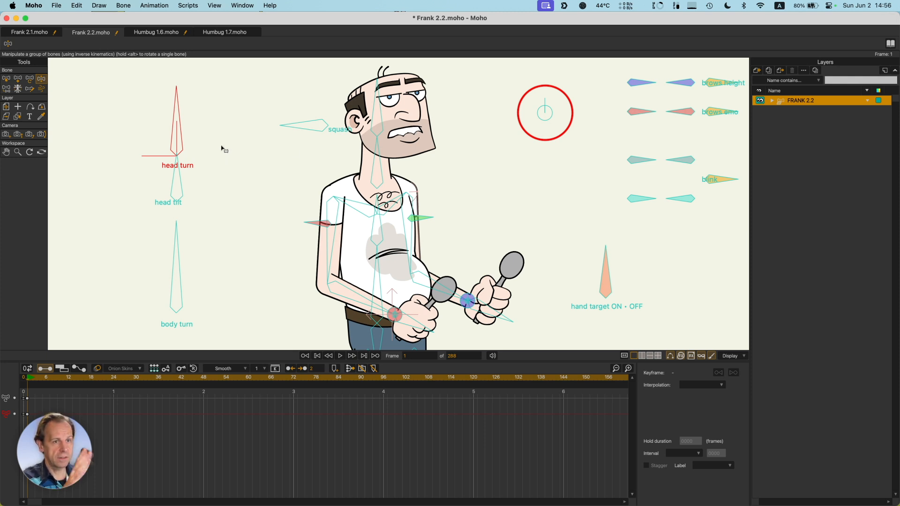
mouse_move(178, 201)
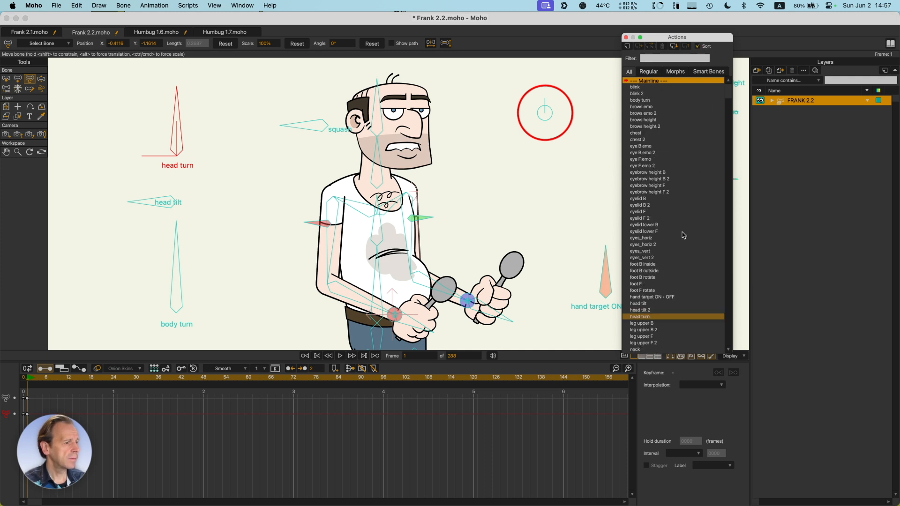
Open Frank's head turn action and scrub through frames 16 to 24
click(639, 316)
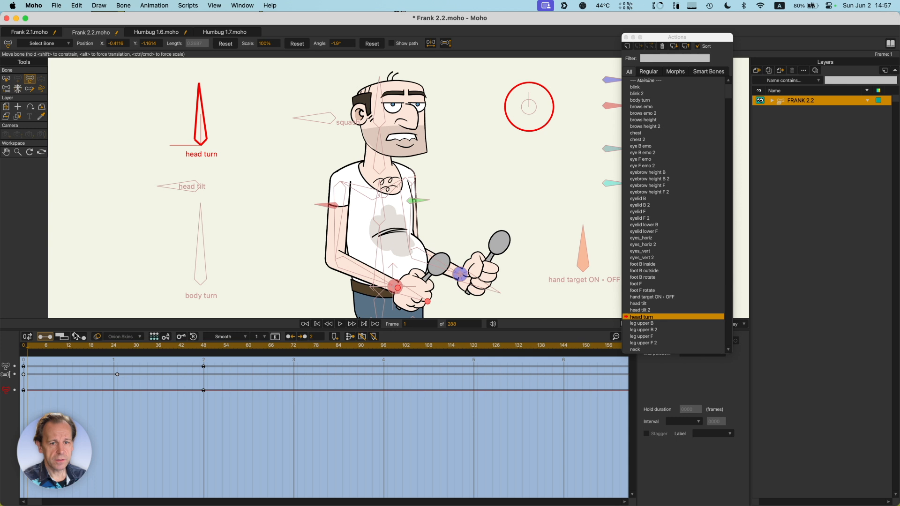
click(83, 345)
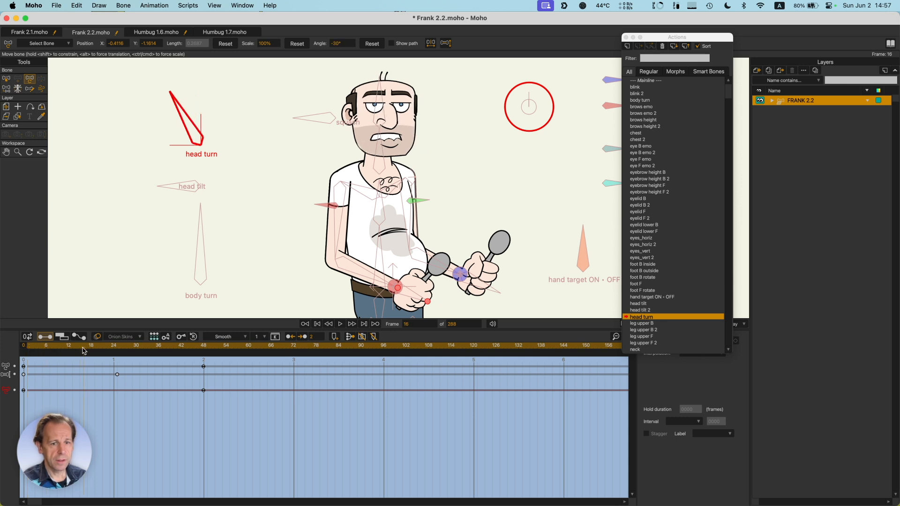
click(305, 324)
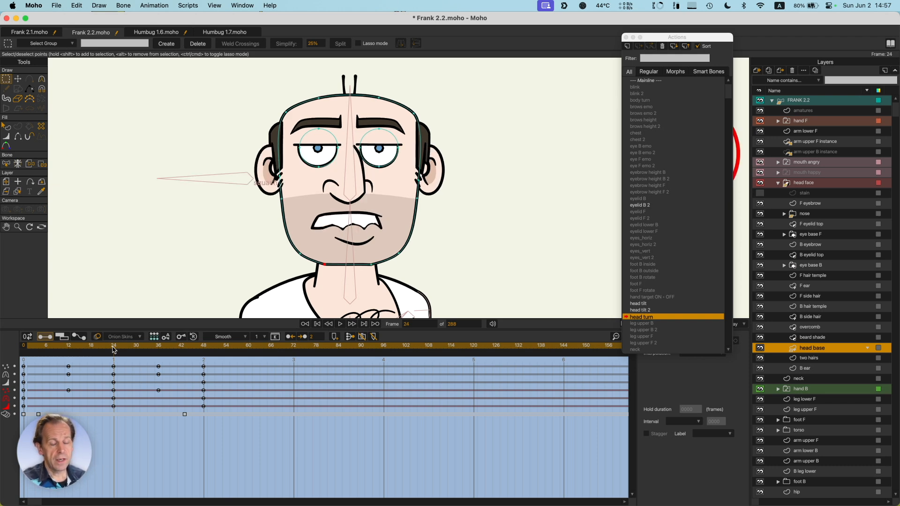
mouse_move(32, 386)
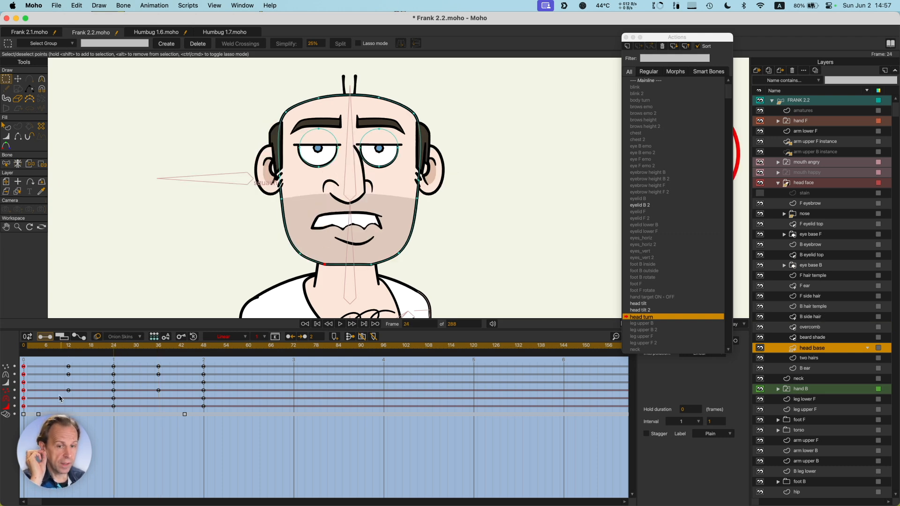
Marquee-select the frame 0 keyframes of Frank's face layer channels in the head turn action
drag(38, 415, 184, 414)
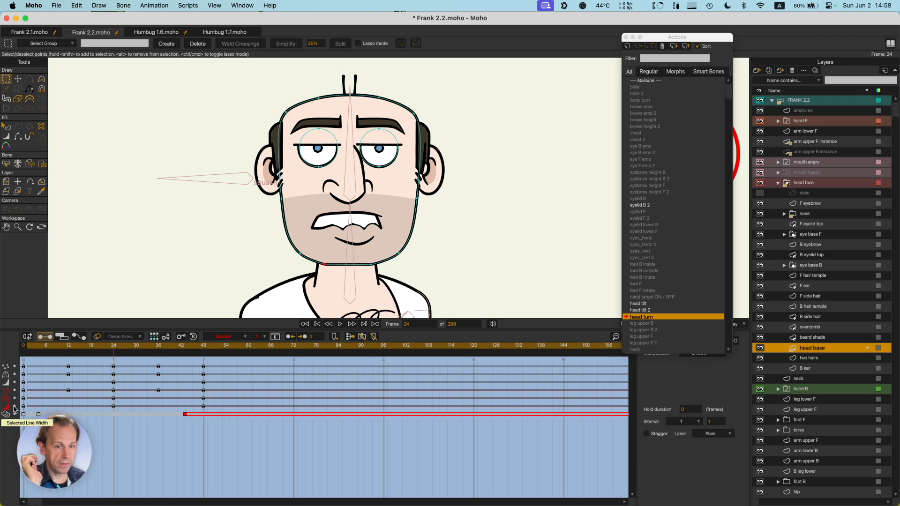
mouse_move(104, 346)
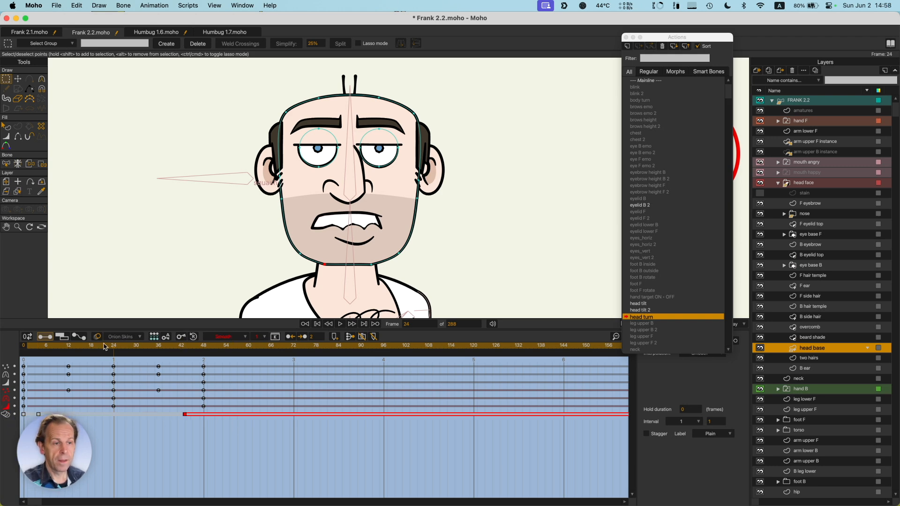
mouse_move(123, 357)
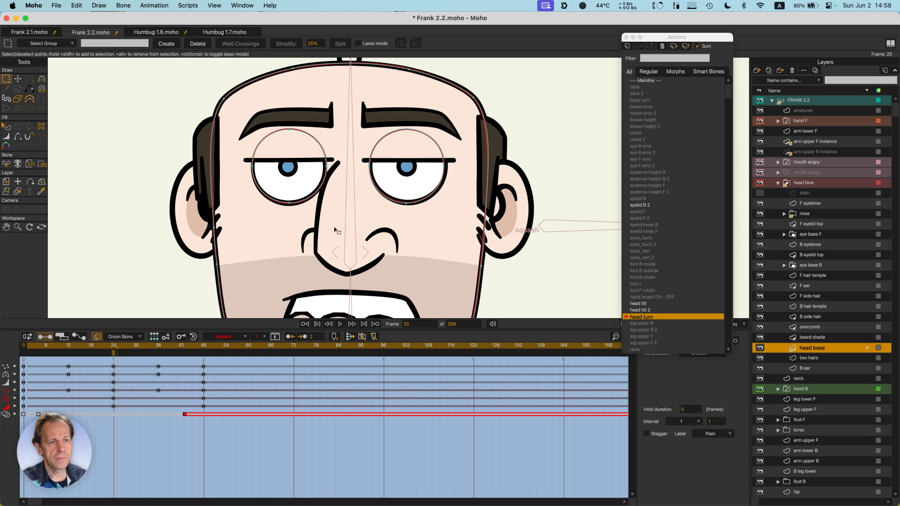
mouse_move(297, 271)
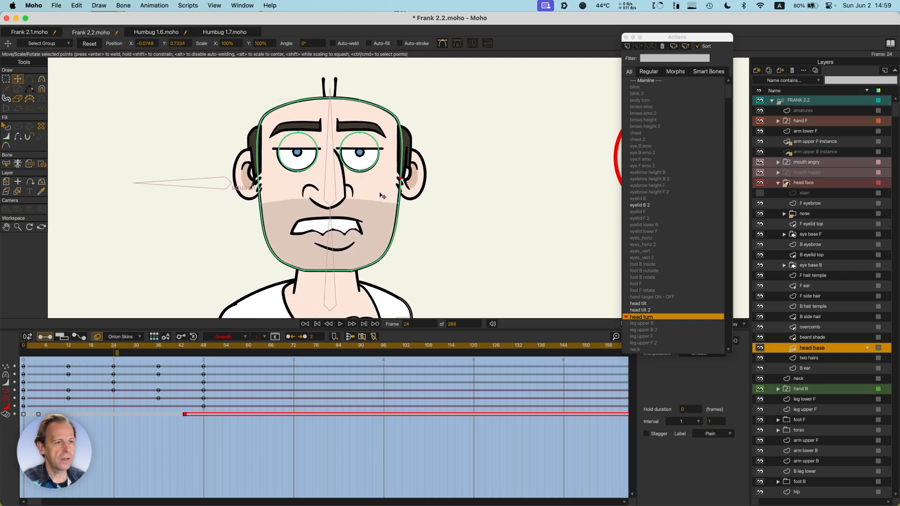
mouse_move(379, 222)
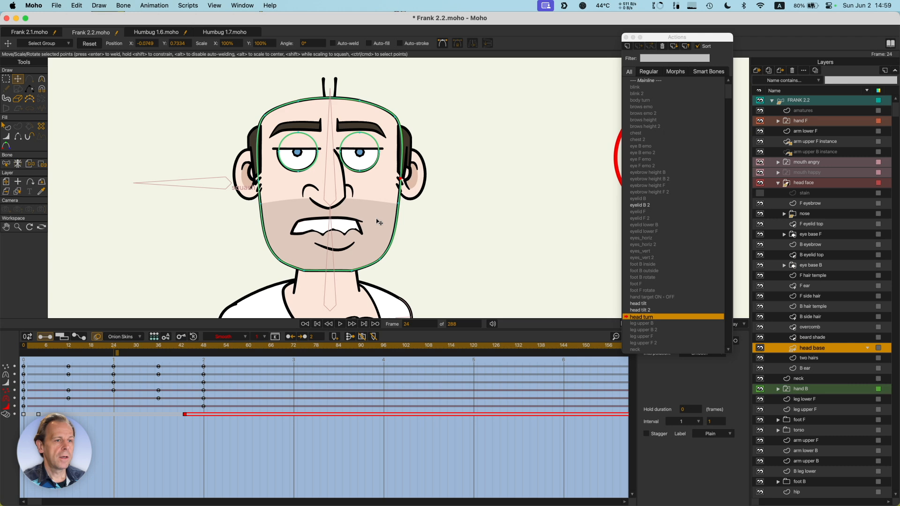
mouse_move(363, 303)
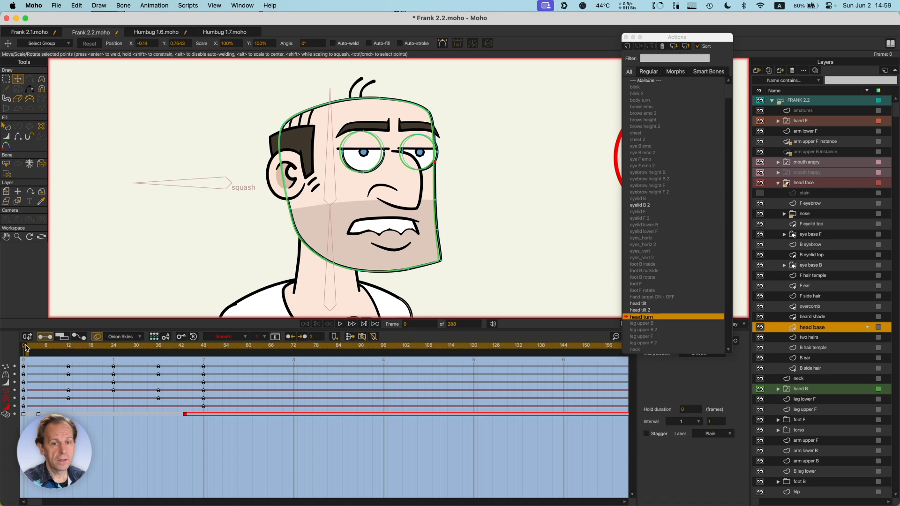
Return to frame 24 of the head turn action, where Frank's head faces front
click(117, 349)
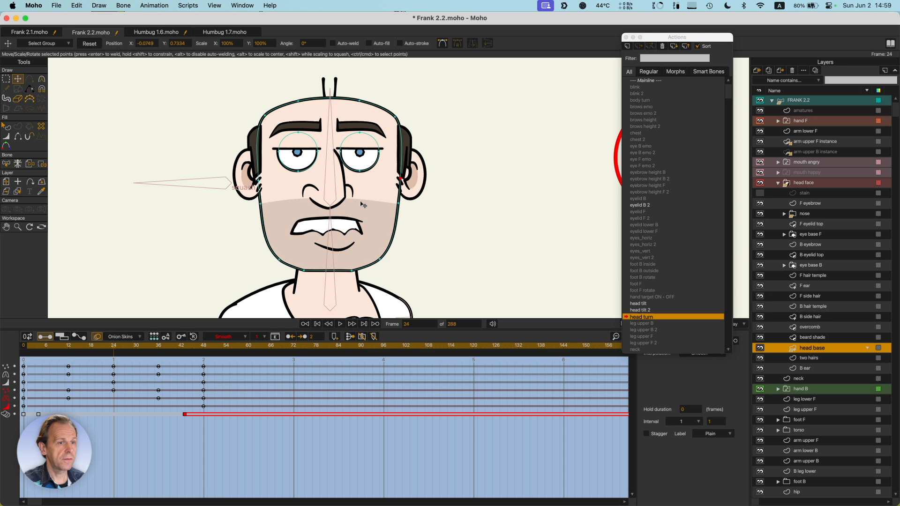
mouse_move(313, 111)
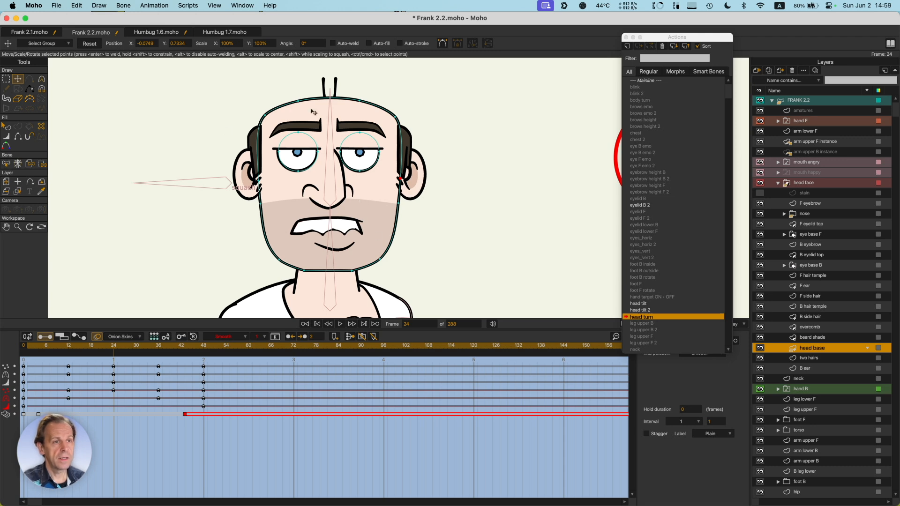